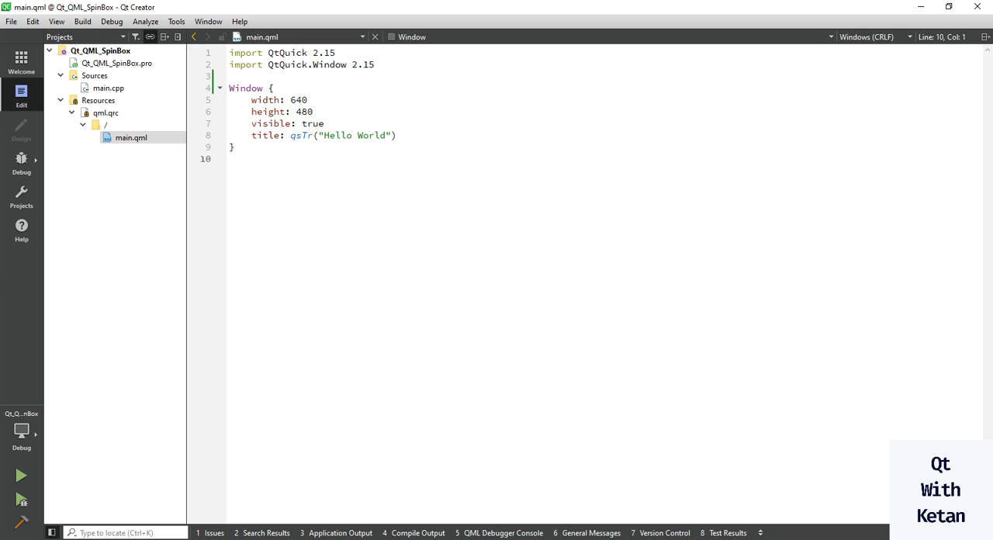
Add 'import QtQuick.Controls 2.15' below the imports and start a 'SpinBox {}' block inside the Window
{"action": "left_click", "coordinate": [230, 158]}
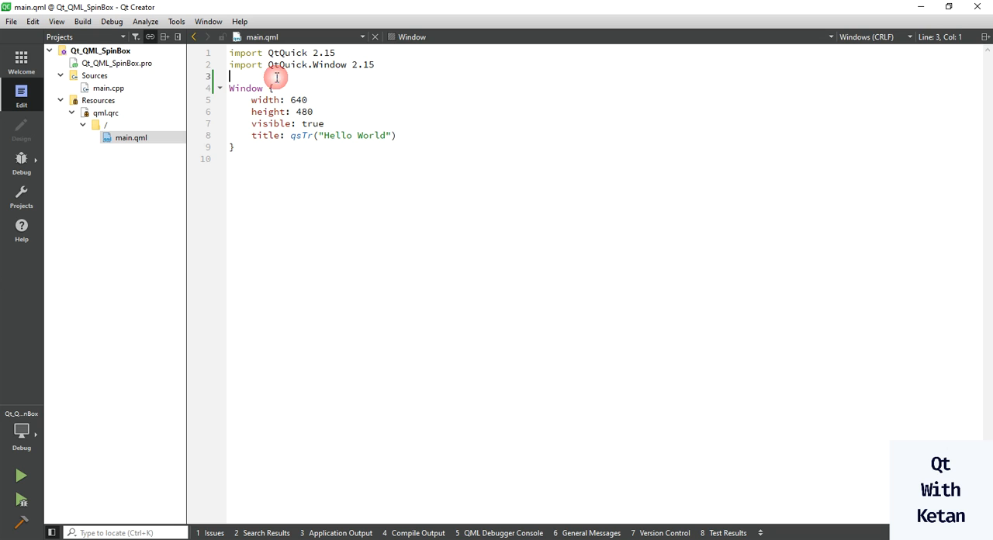
{"action": "type", "text": "import"}
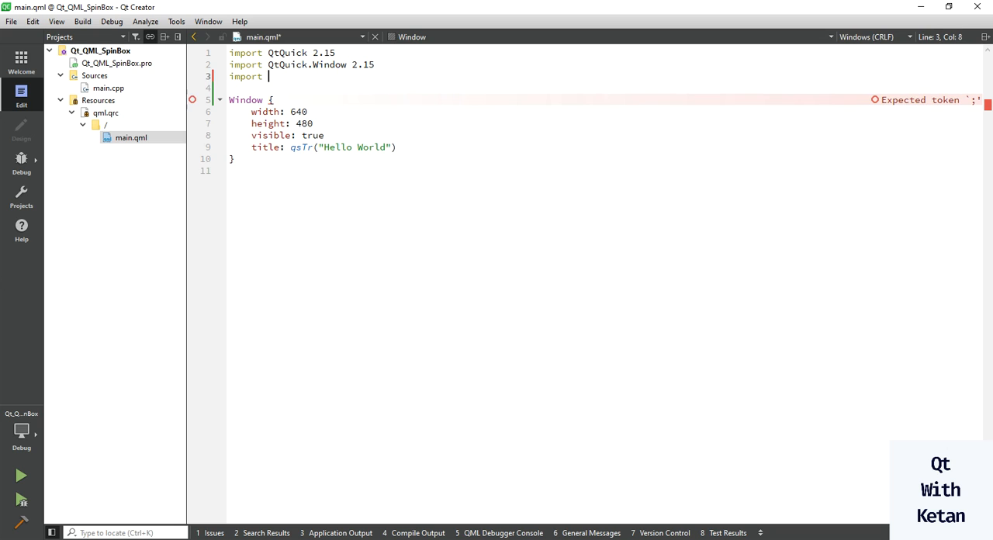
{"action": "type", "text": "QtQuick.Controls 2.15"}
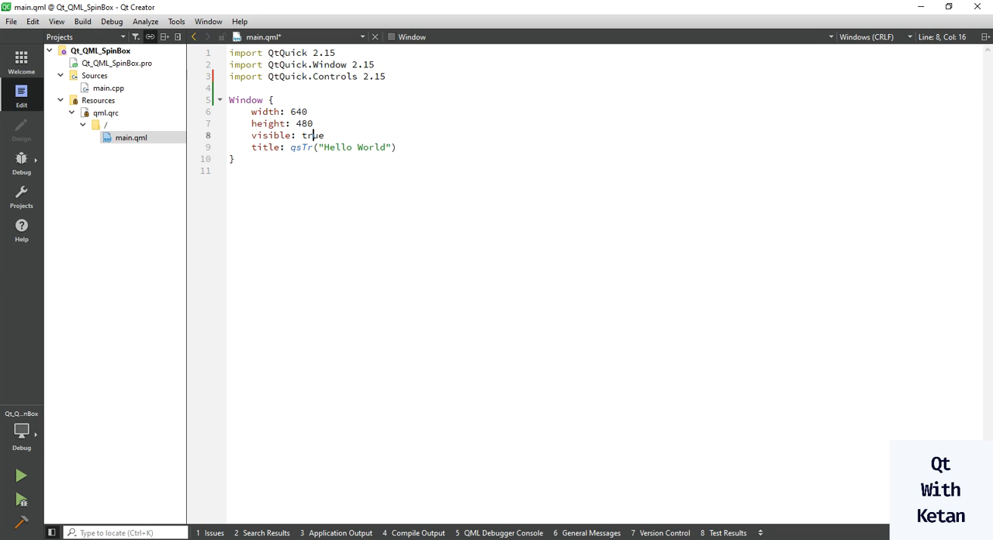
{"action": "type", "text": "SpinBox"}
{"action": "type", "text": "{}"}
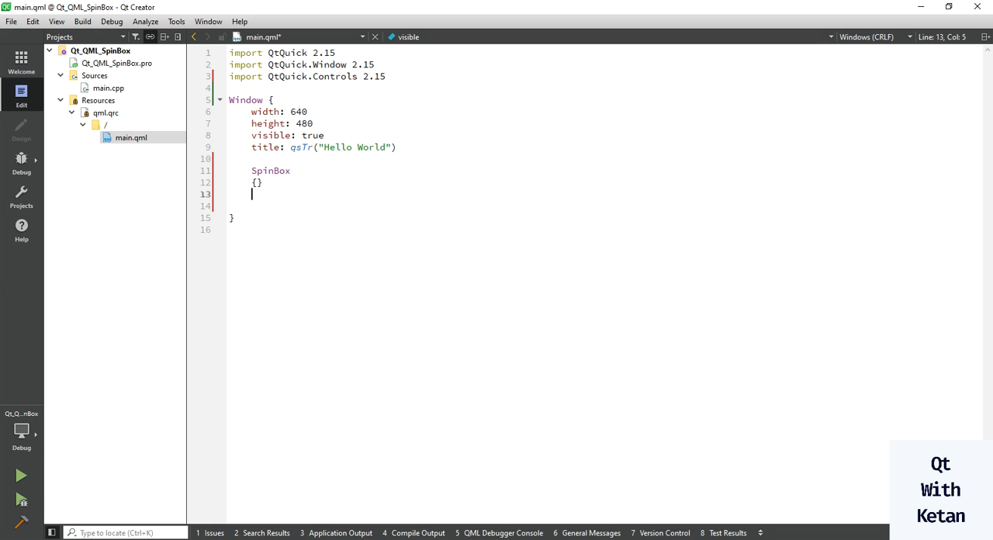
Set 'id: mySpinBox' and 'anchors.centerIn: parent' inside the SpinBox braces
{"action": "key", "text": "Return"}
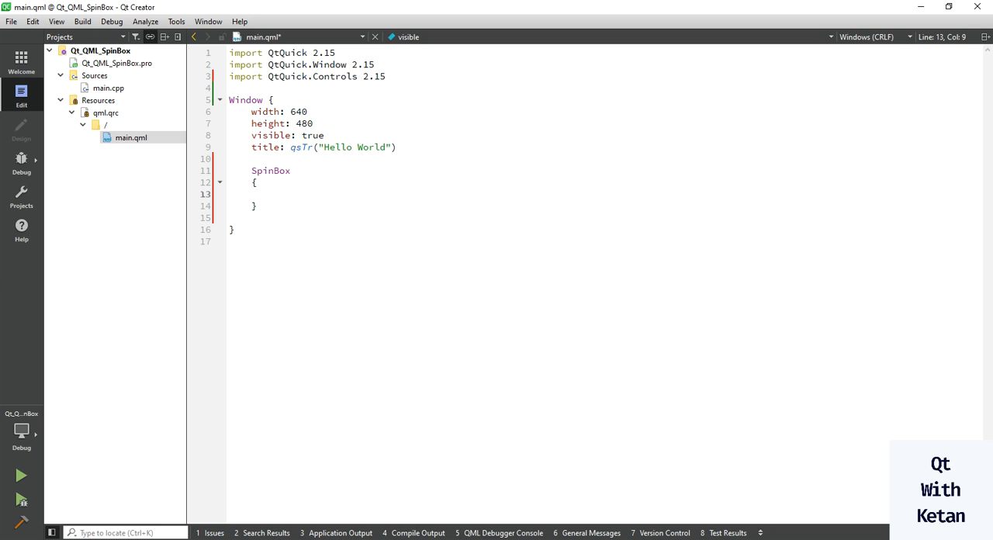
{"action": "type", "text": "id:"}
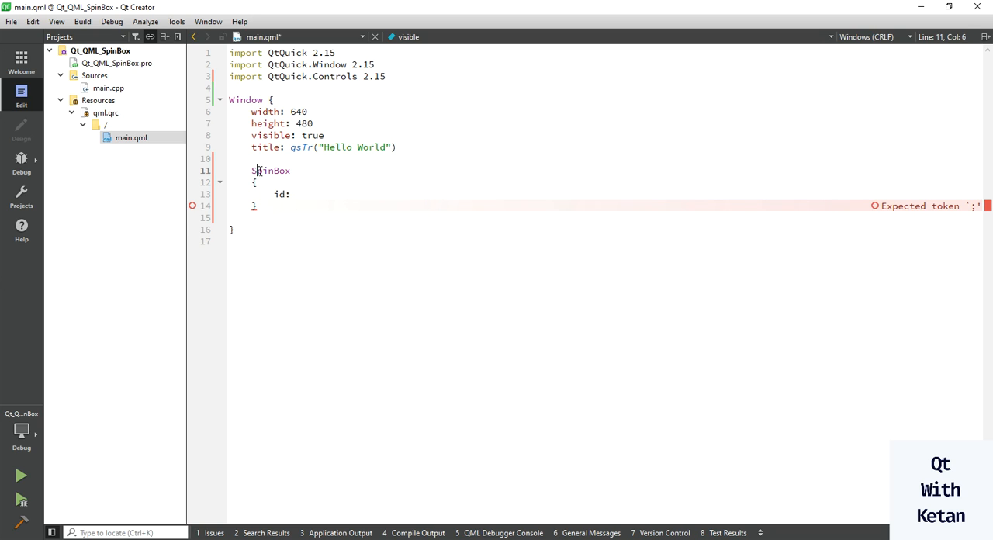
{"action": "type", "text": "mySpinBox"}
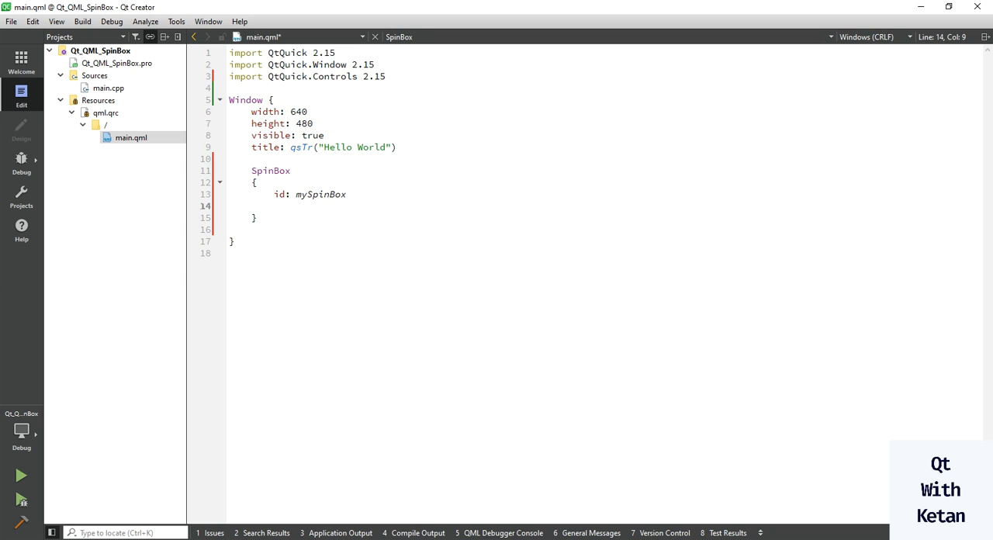
{"action": "type", "text": "ang"}
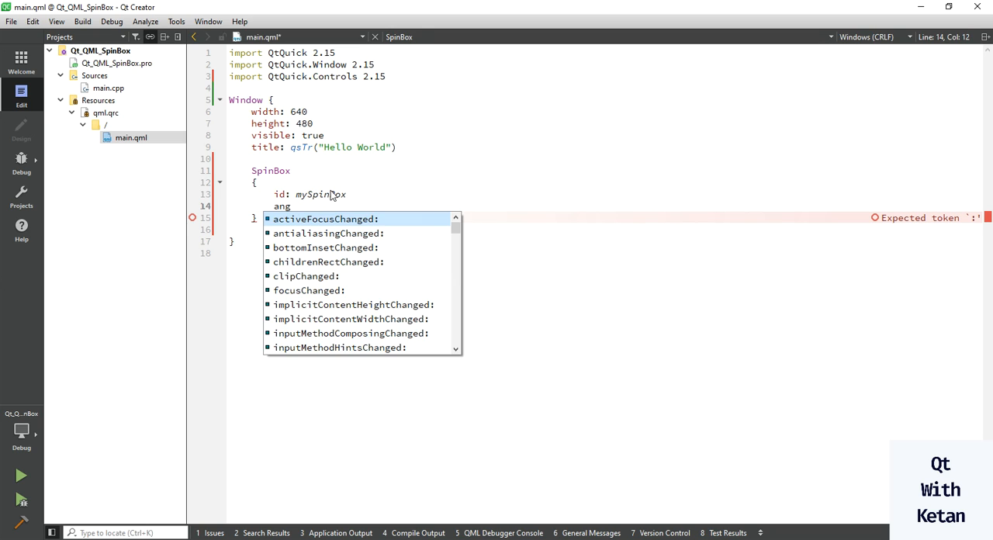
{"action": "type", "text": "anchors."}
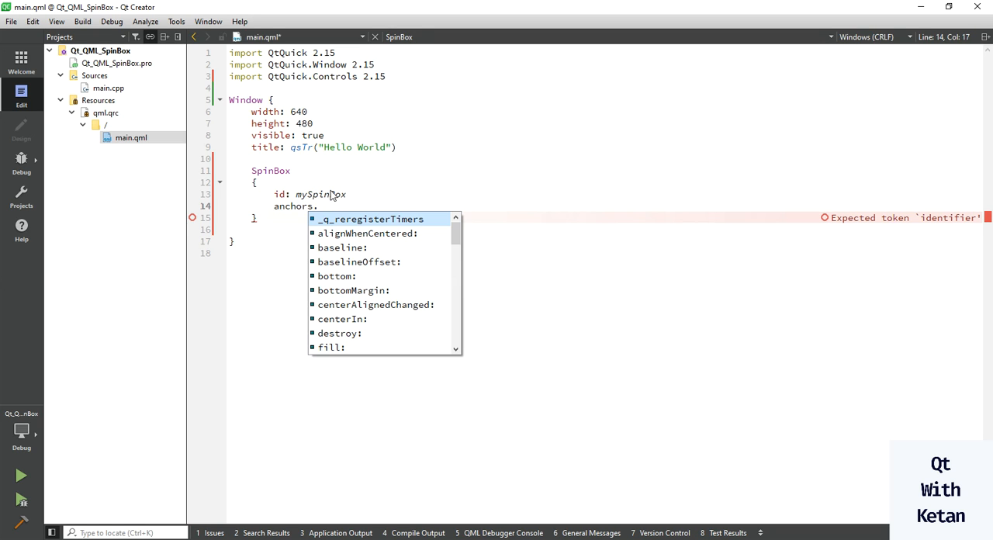
{"action": "type", "text": "centerIn: parent"}
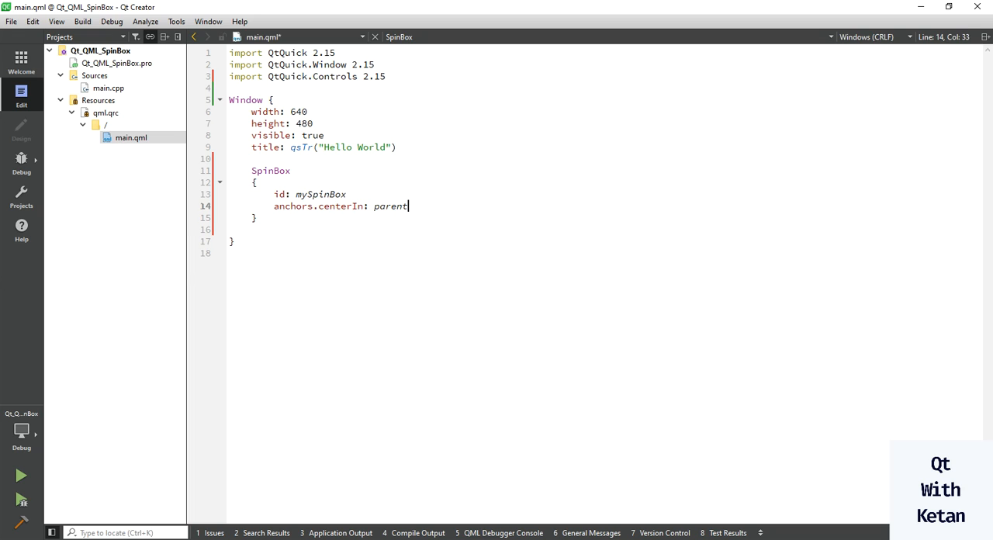
{"action": "key", "text": "Return"}
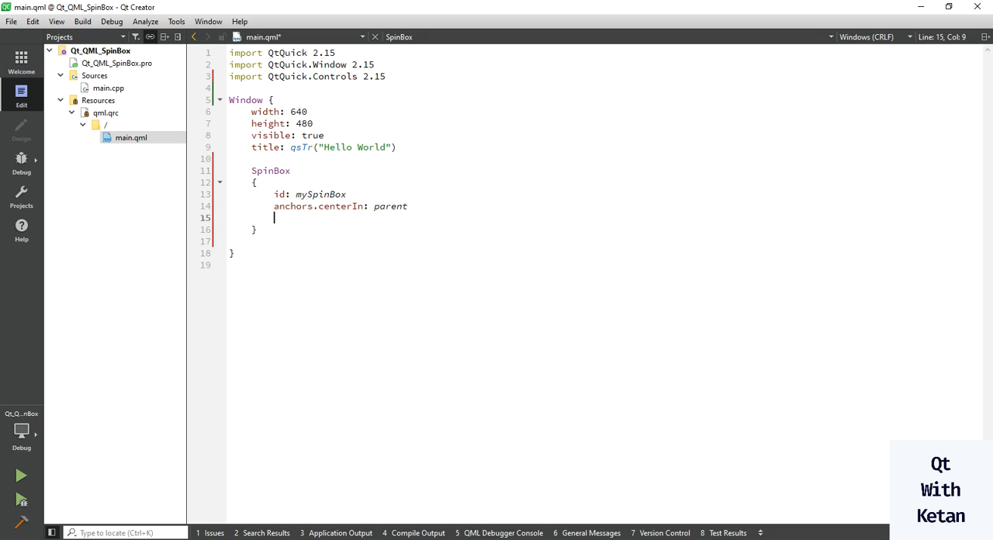
Add 'from: 0 // Minium value' and 'to: 100 // Maximum value' to the SpinBox
{"action": "type", "text": "form:"}
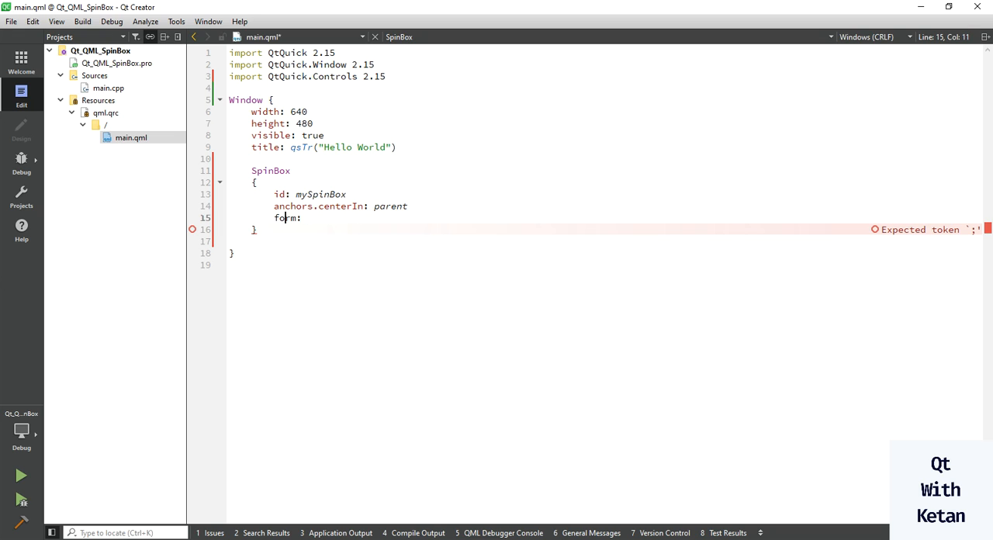
{"action": "type", "text": "m"}
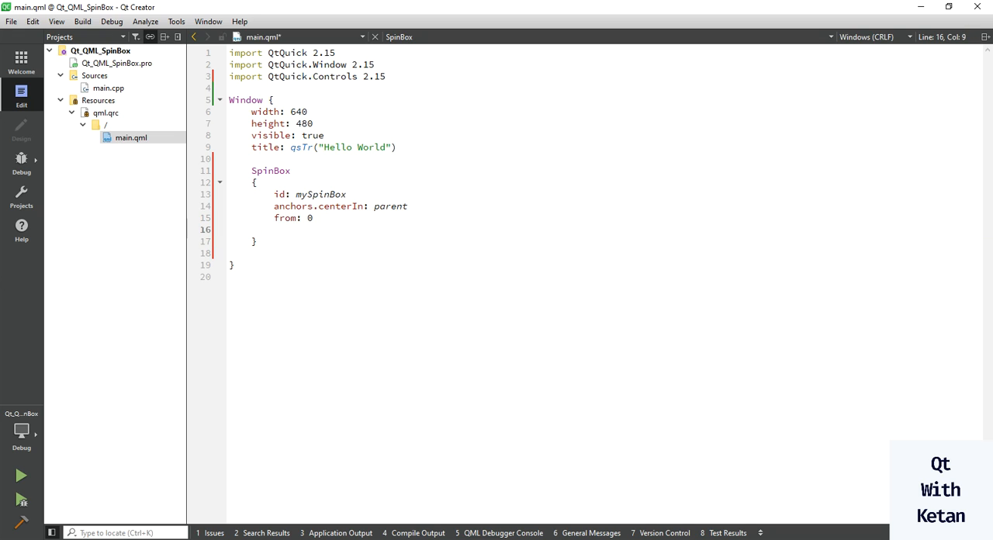
{"action": "type", "text": "to:"}
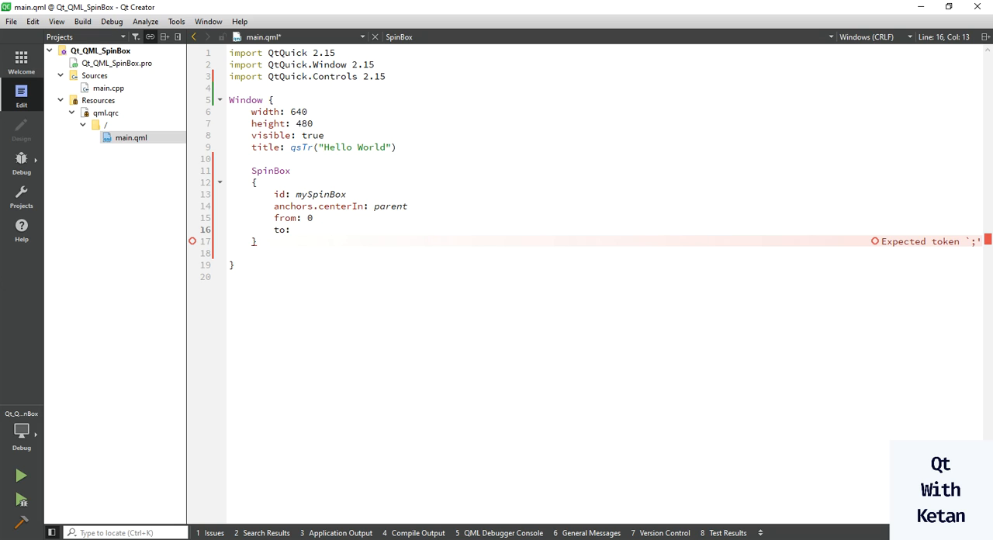
{"action": "type", "text": "100"}
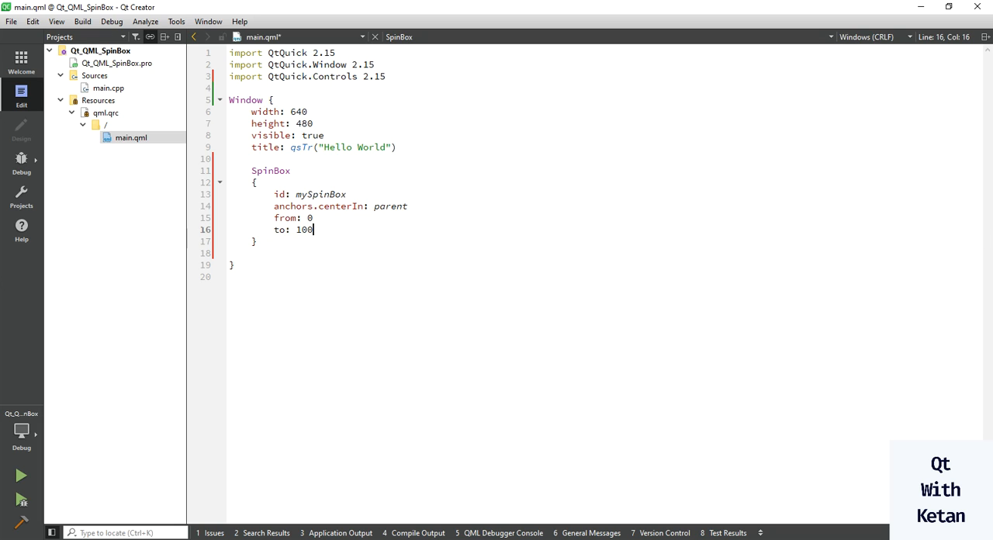
{"action": "type", "text": "//Moin"}
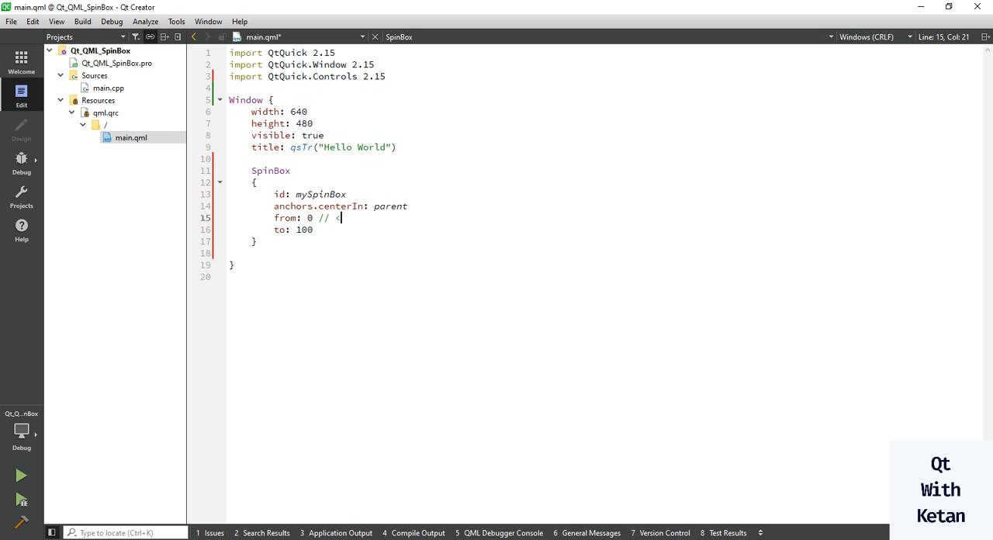
{"action": "type", "text": "Minium"}
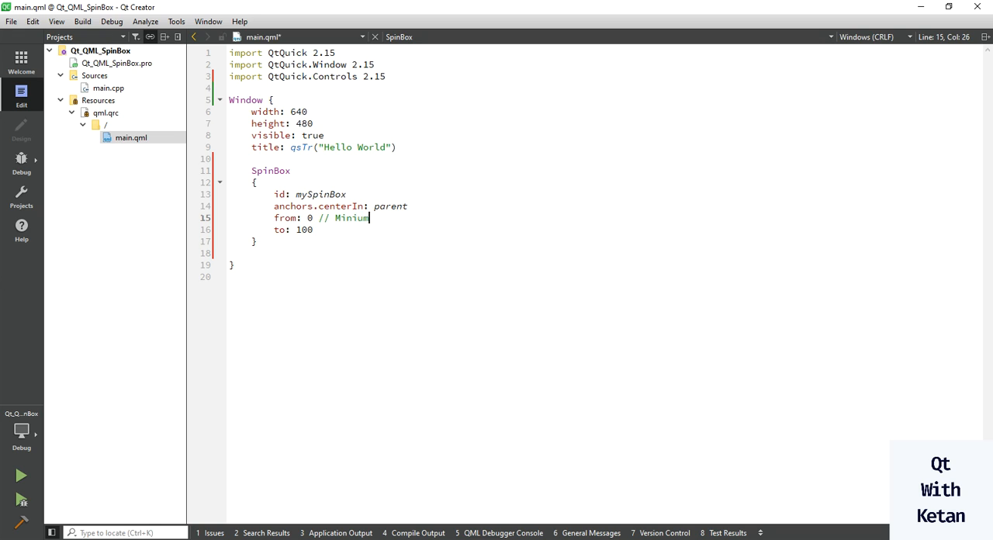
{"action": "type", "text": "value"}
{"action": "left_click", "coordinate": [558, 230]}
{"action": "type", "text": " // m"}
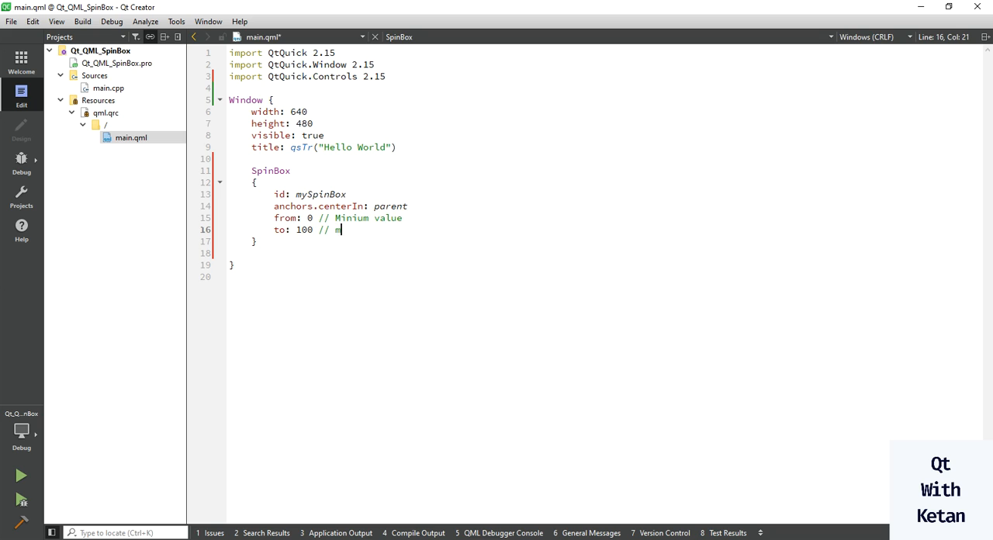
{"action": "type", "text": "aximum VA"}
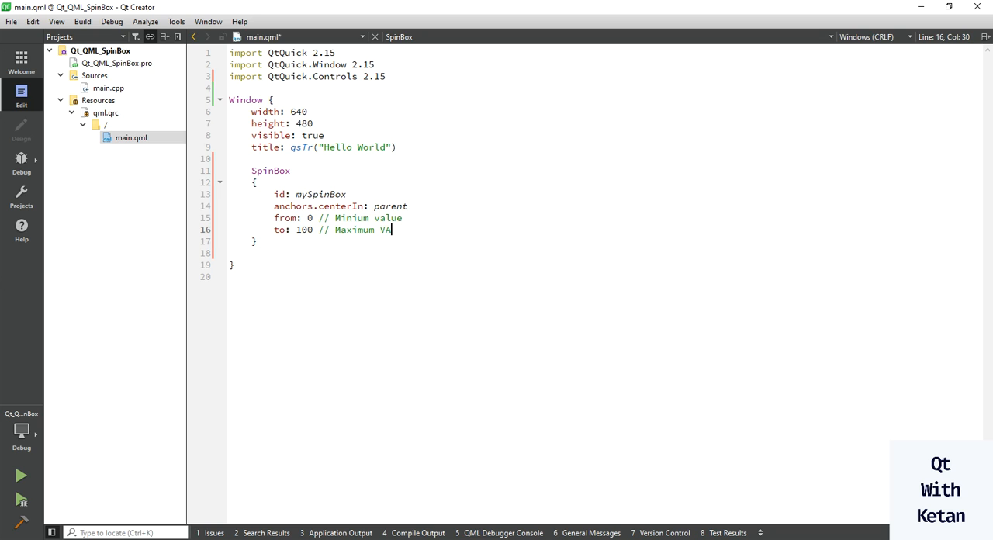
{"action": "type", "text": "lue"}
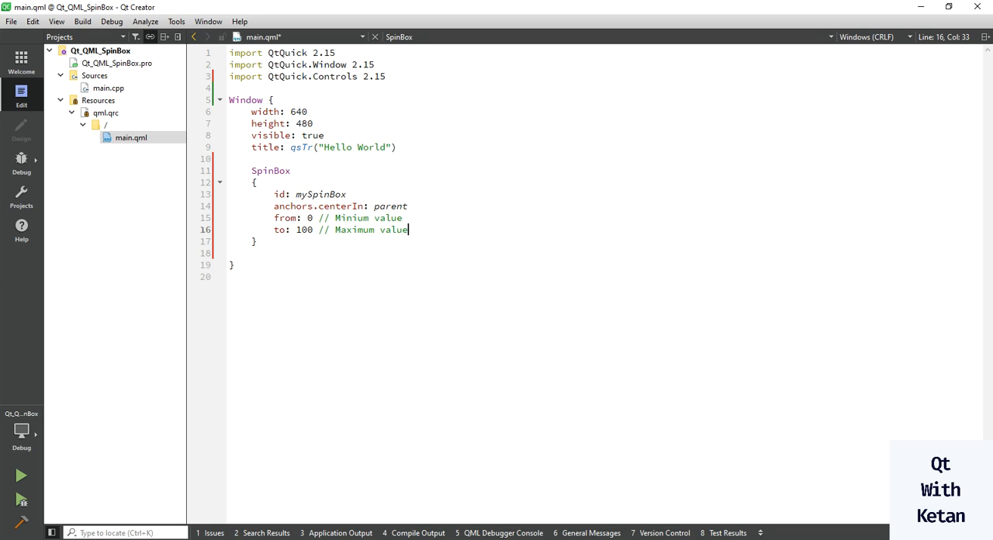
Begin the 'stepSize:' property on the next line
{"action": "type", "text": "stepSize:"}
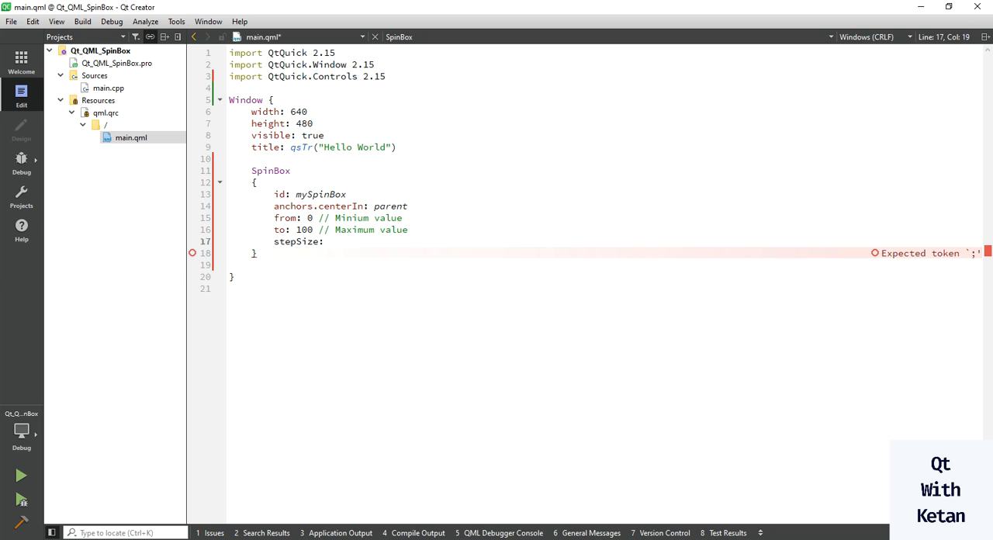
Set stepSize 10, editable true, width 200 and height 50 on the SpinBox
{"action": "type", "text": "10"}
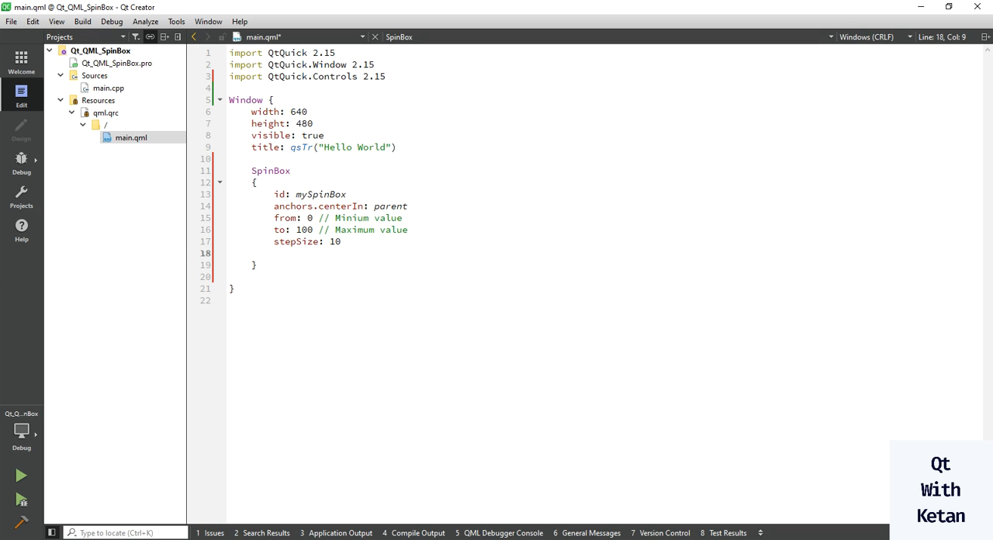
{"action": "type", "text": "editable: true"}
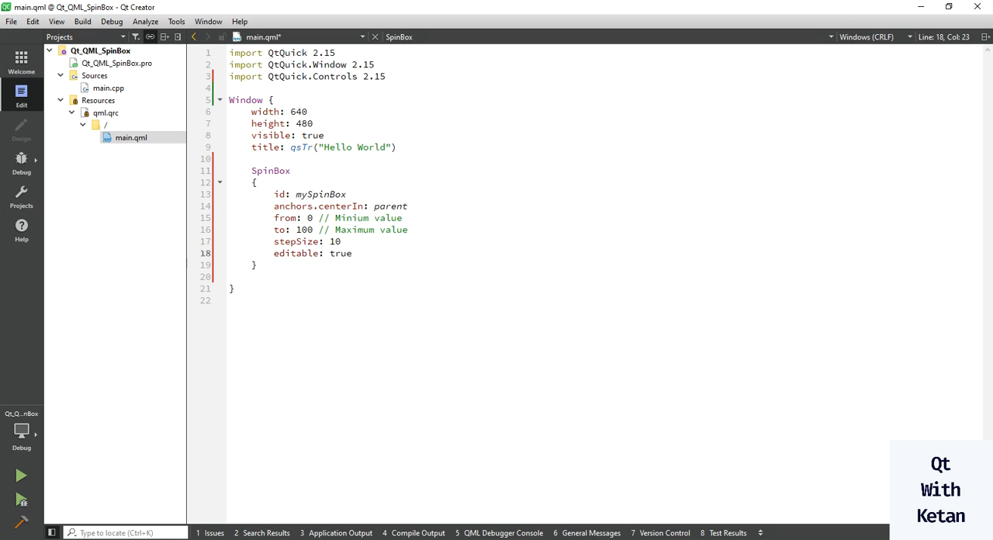
{"action": "type", "text": "wid"}
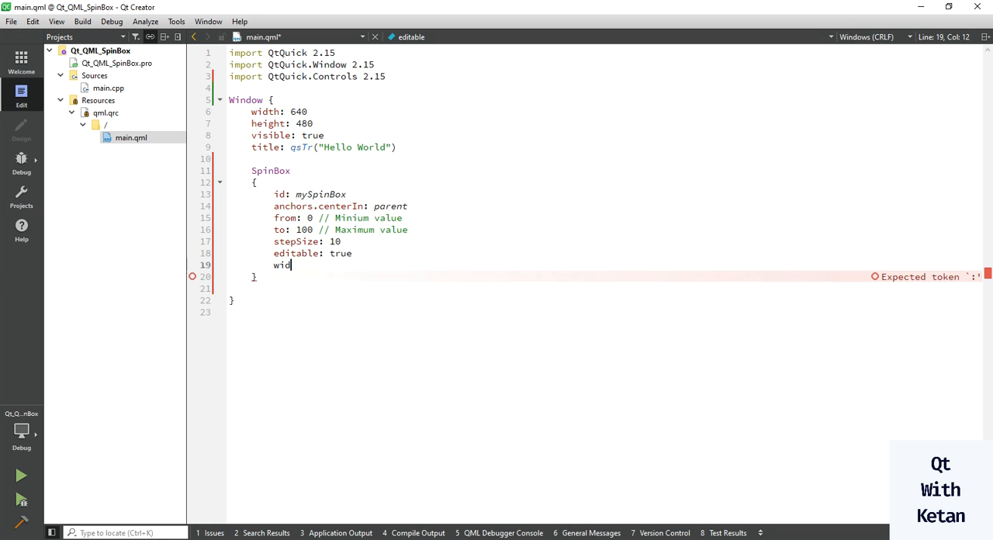
{"action": "type", "text": "th:"}
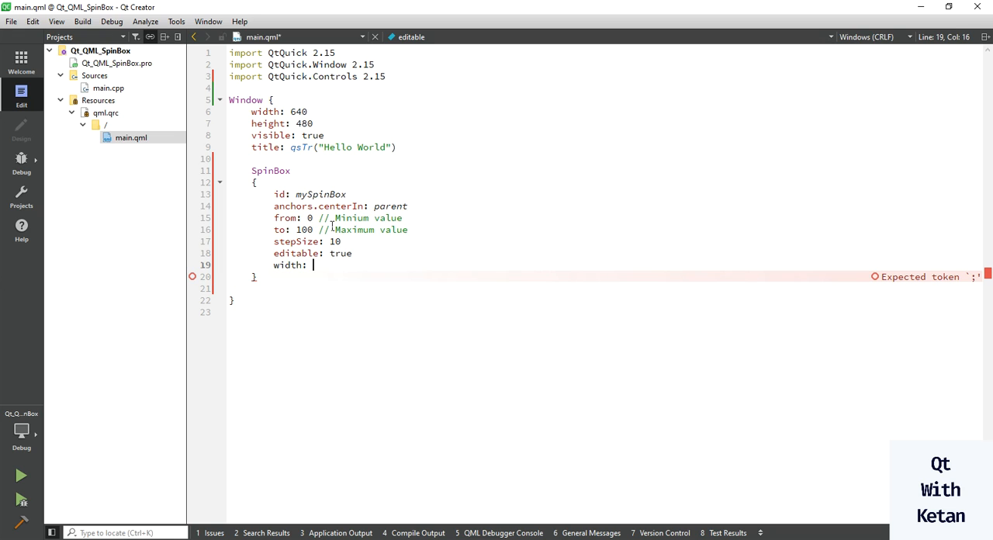
{"action": "type", "text": "200"}
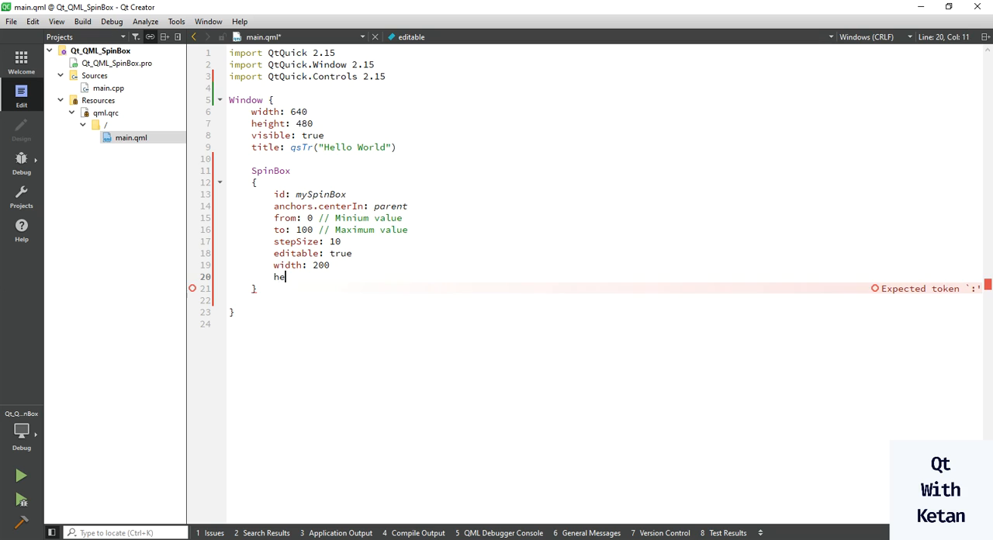
{"action": "type", "text": "ight: 50"}
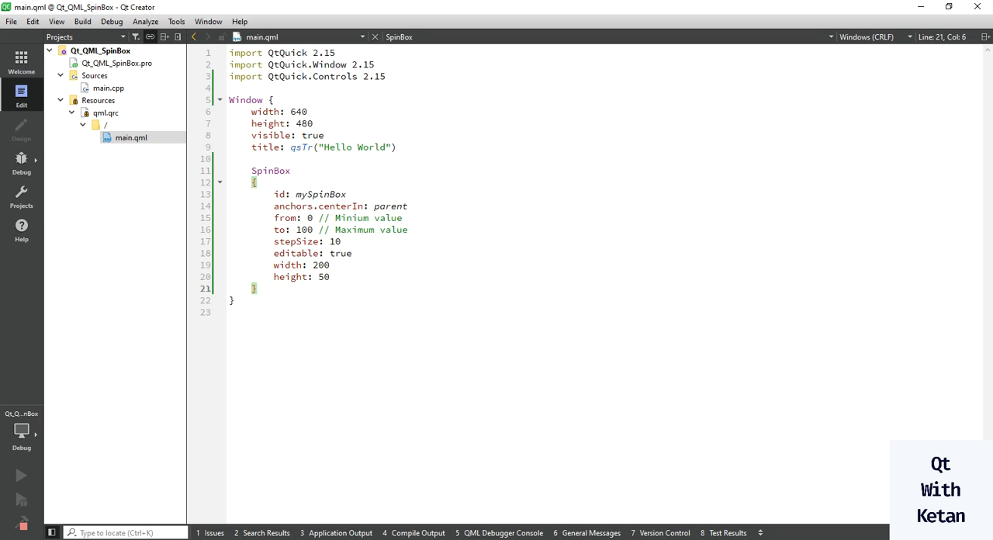
Run the app, step the centred SpinBox down and up, then close the Hello World window
{"action": "left_click", "coordinate": [22, 475]}
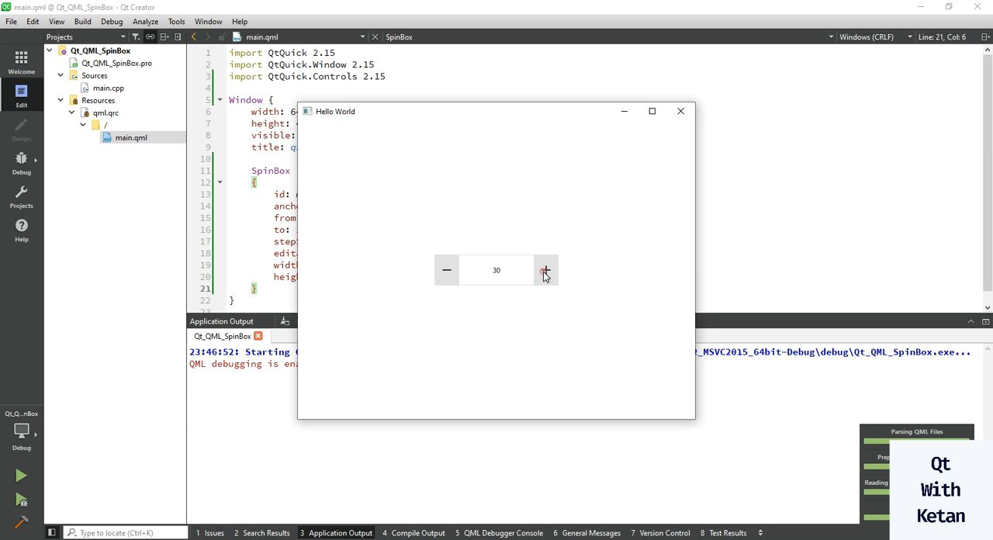
{"action": "left_click", "coordinate": [546, 270]}
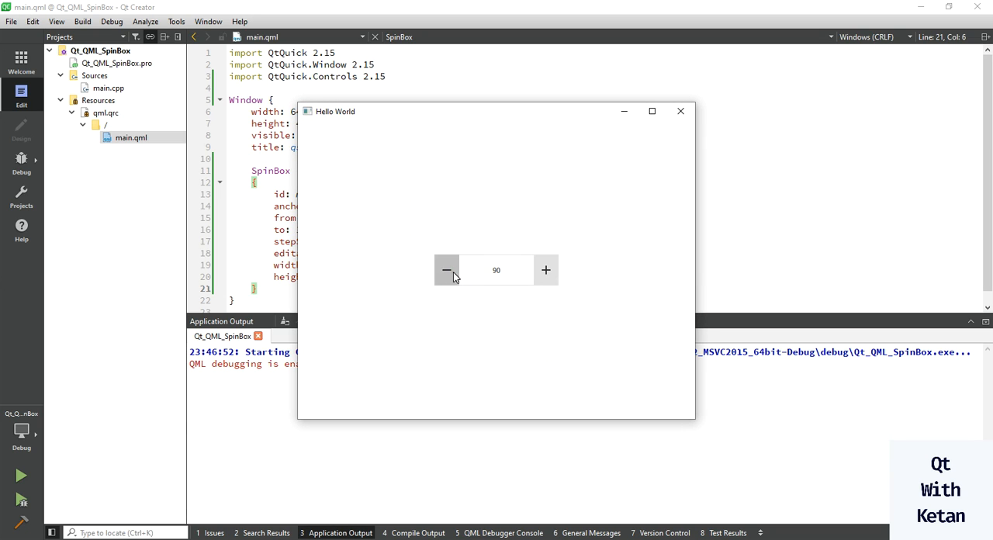
{"action": "left_click", "coordinate": [447, 270]}
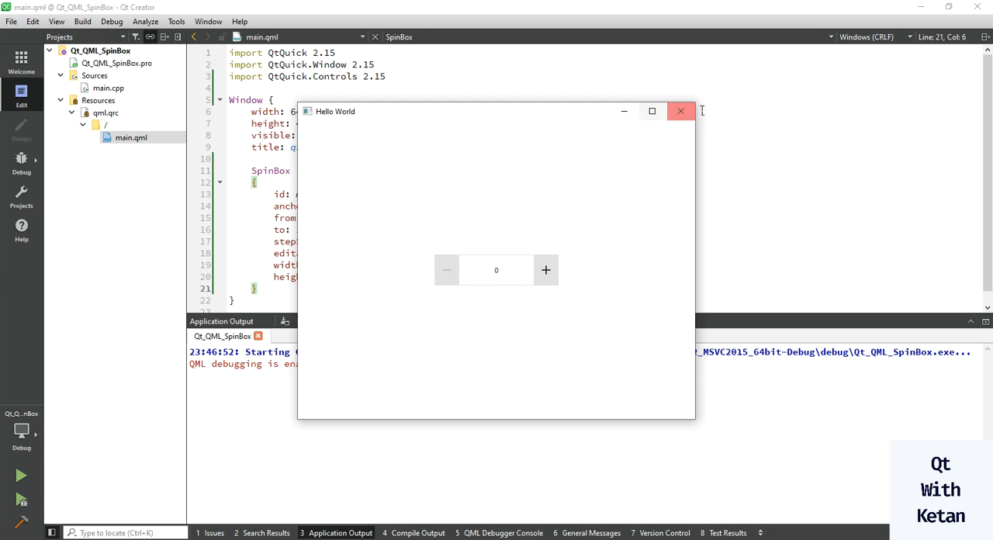
{"action": "left_click", "coordinate": [680, 112]}
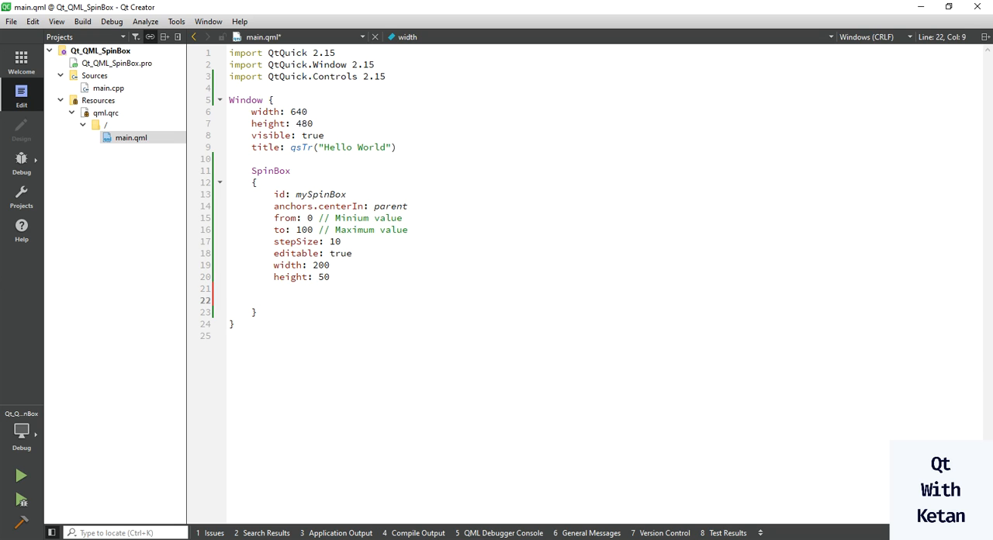
Add 'validator: IntValidator { bottom: mySpinBox.from; top: mySpinBox.to }' to the SpinBox
{"action": "type", "text": "validator:"}
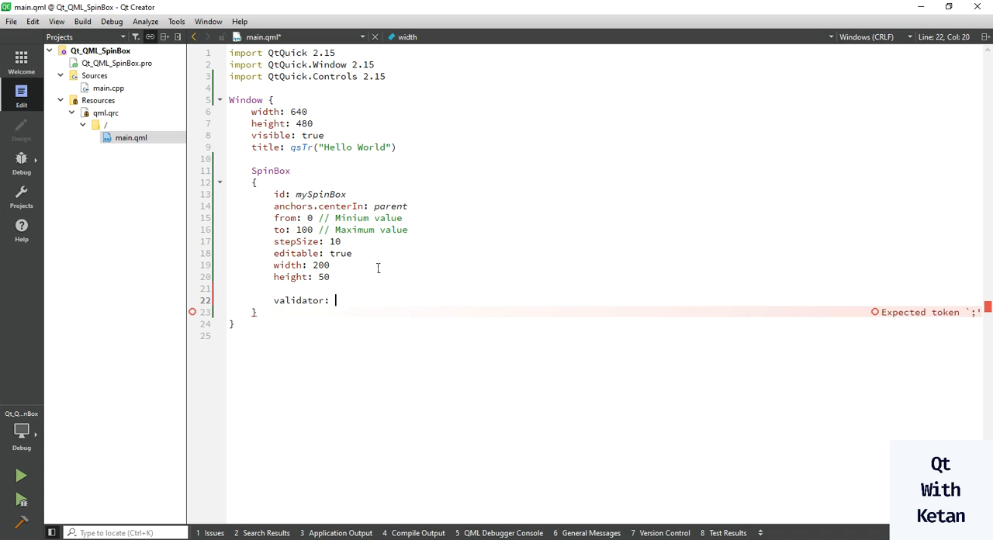
{"action": "type", "text": "INt"}
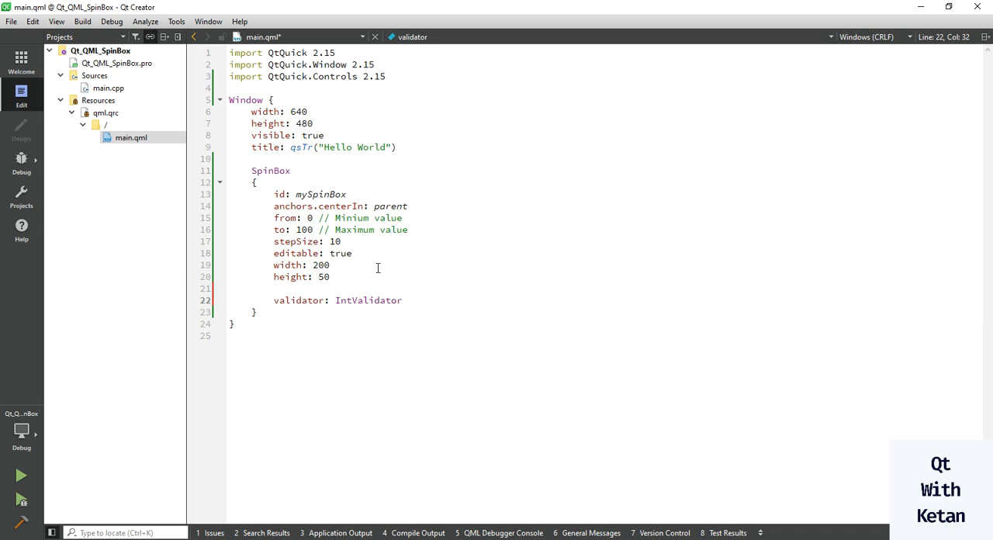
{"action": "type", "text": "{"}
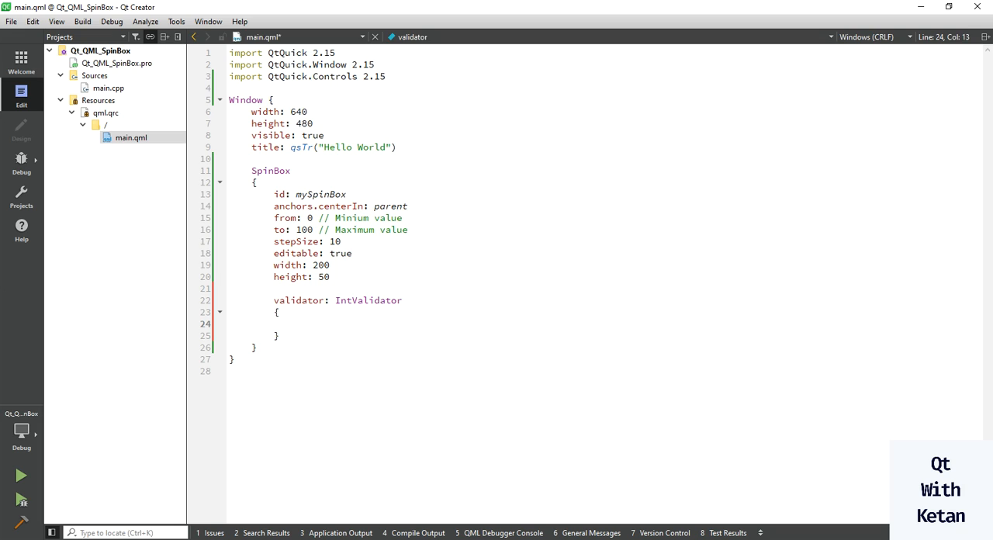
{"action": "type", "text": "b"}
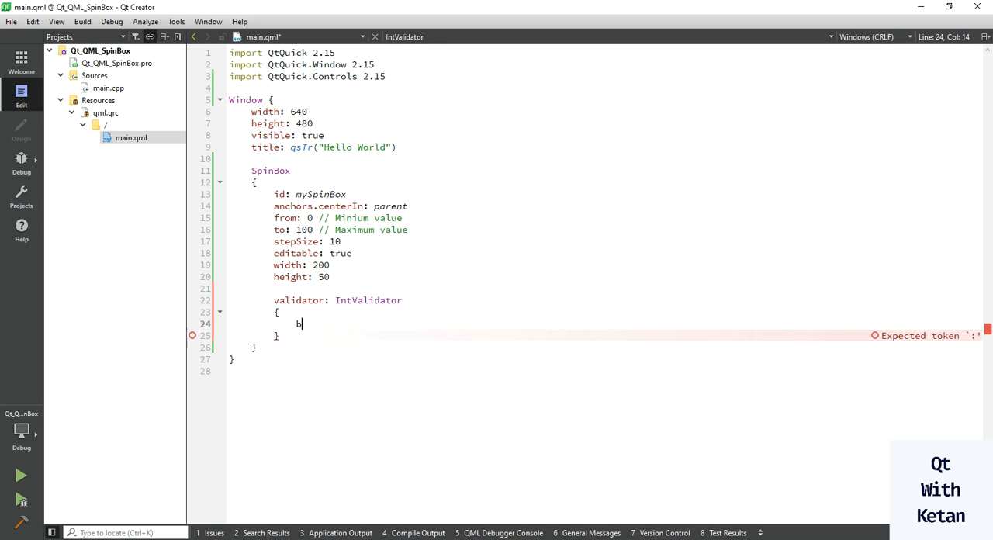
{"action": "type", "text": "ottom:"}
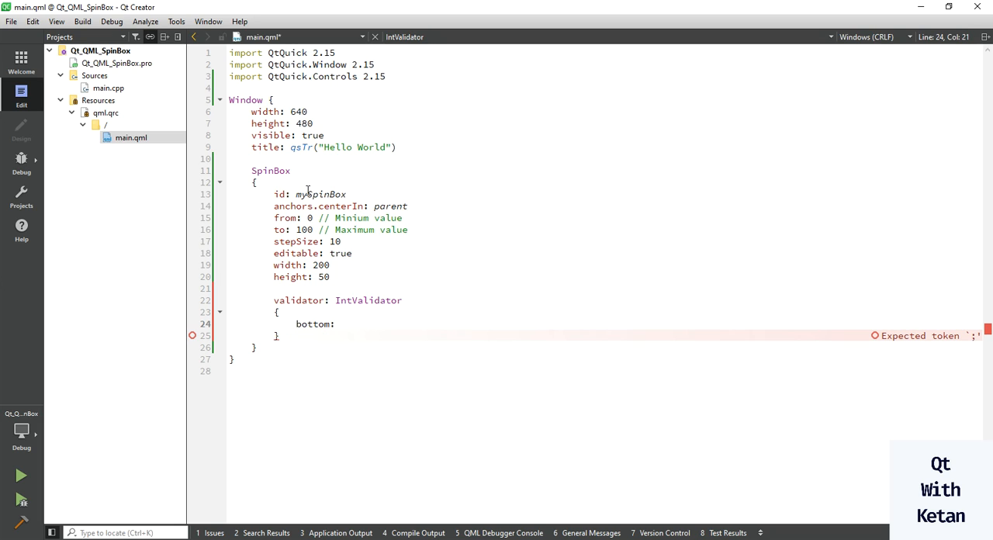
{"action": "type", "text": "mySpinBox."}
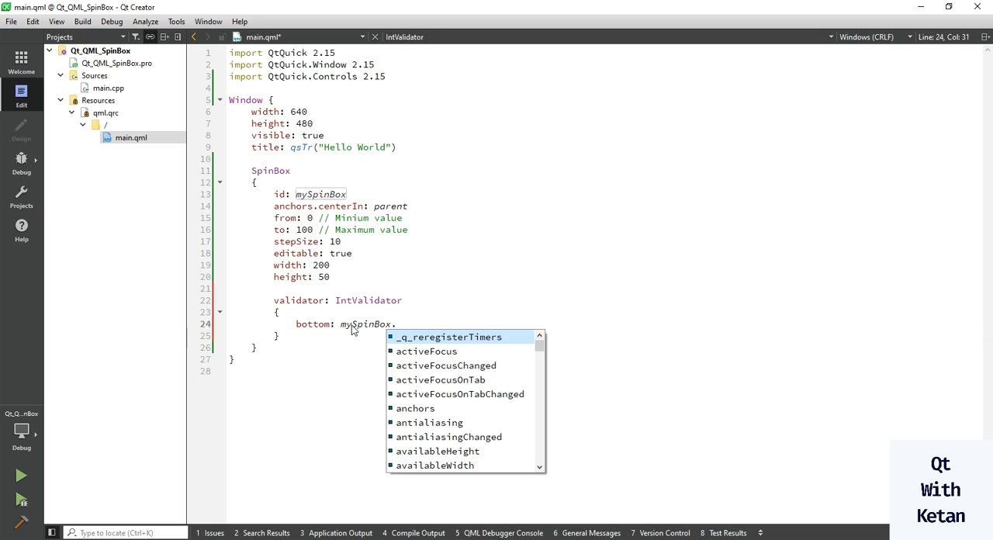
{"action": "type", "text": "fro"}
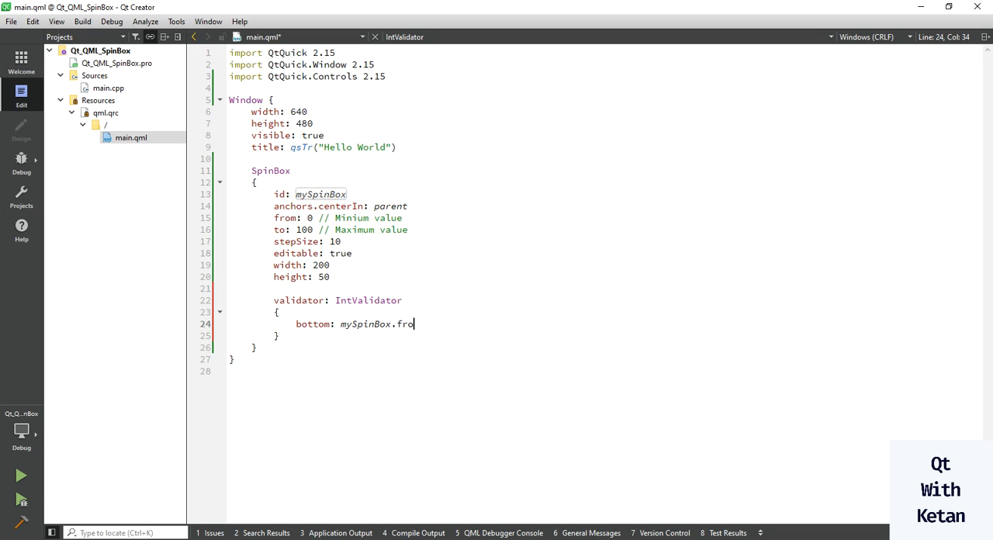
{"action": "type", "text": "m"}
{"action": "type", "text": "top:"}
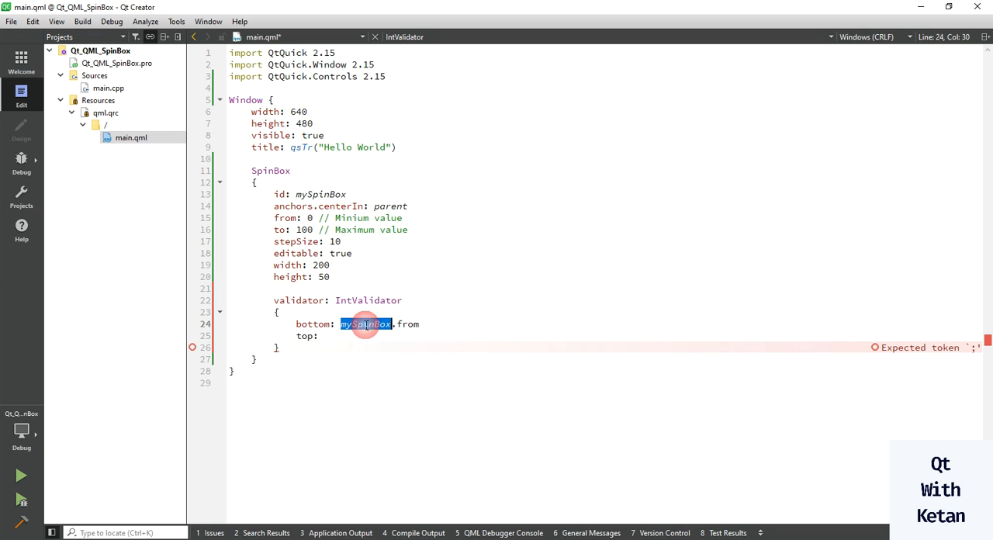
{"action": "type", "text": "mySpinBox.to"}
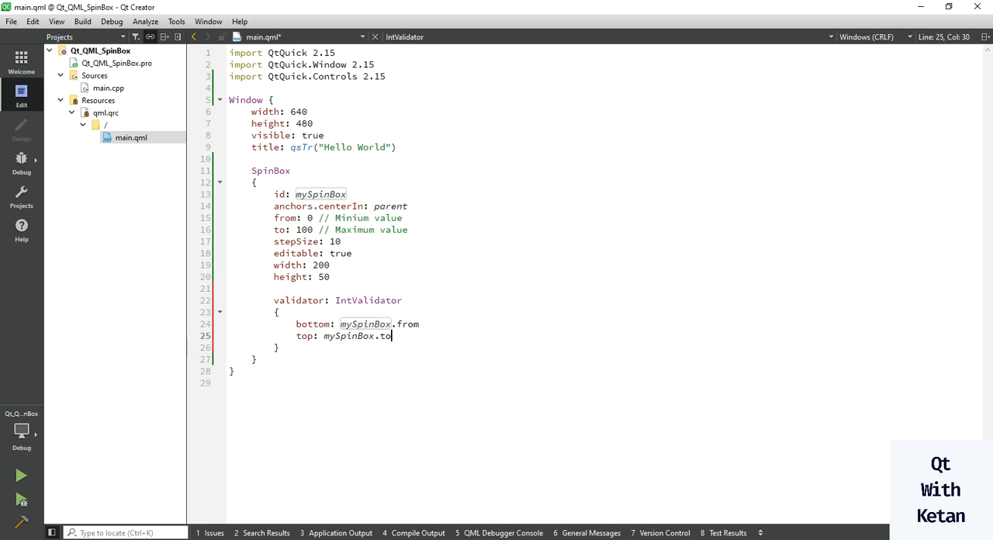
{"action": "key", "text": "Return"}
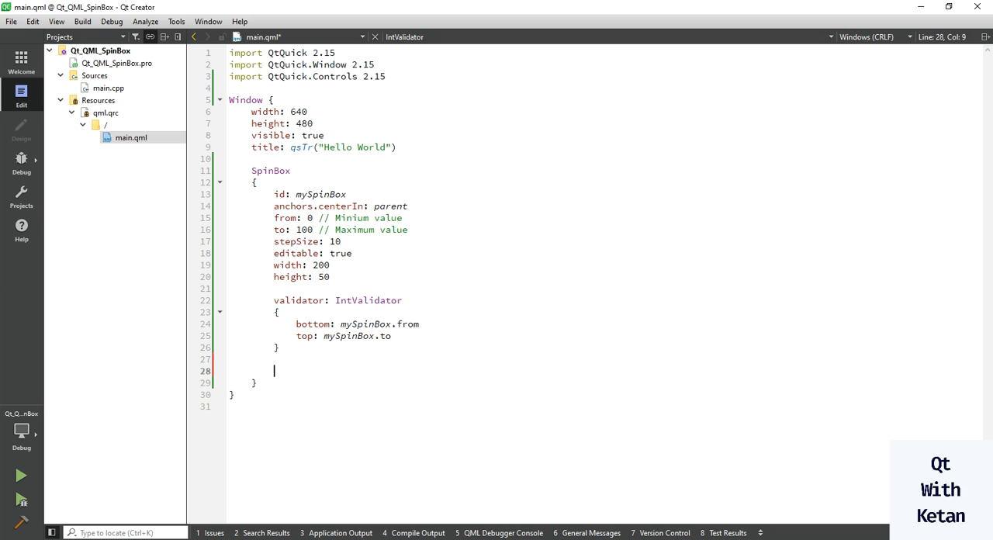
Add onValueChanged handler with console.log("SpinBox Value Is : ", mySpinBox.value)
{"action": "type", "text": "onValueChanged:"}
{"action": "type", "text": "conso"}
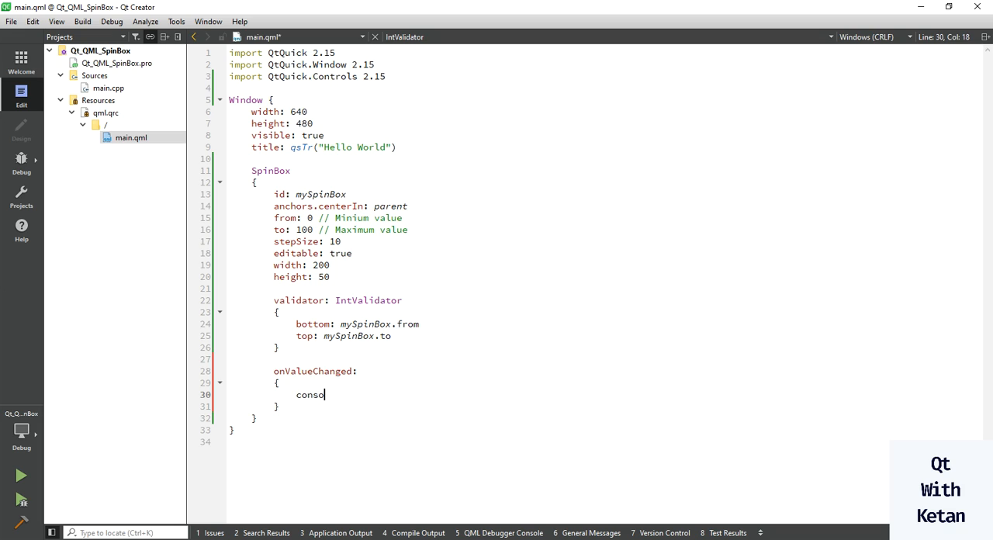
{"action": "type", "text": "le.log(\""}
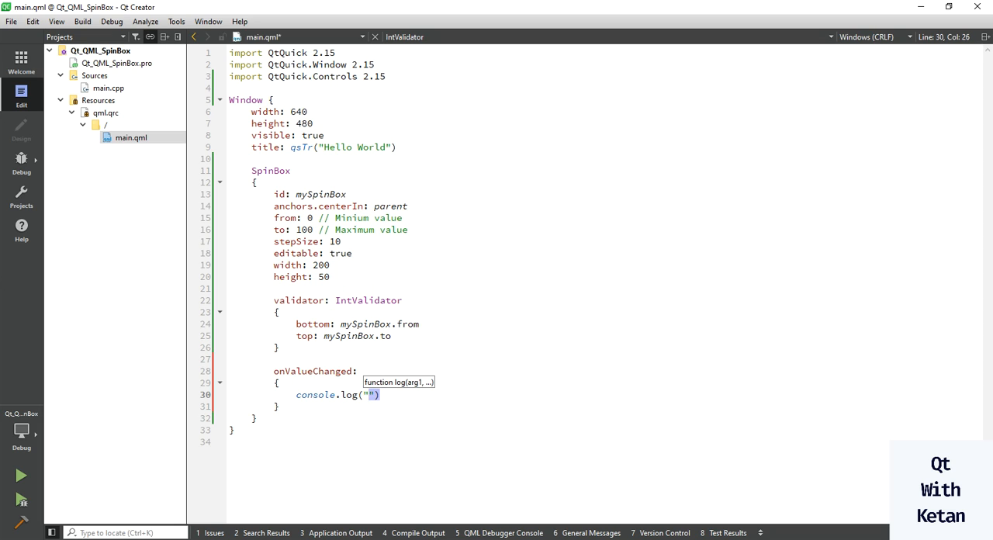
{"action": "type", "text": "SpinBox"}
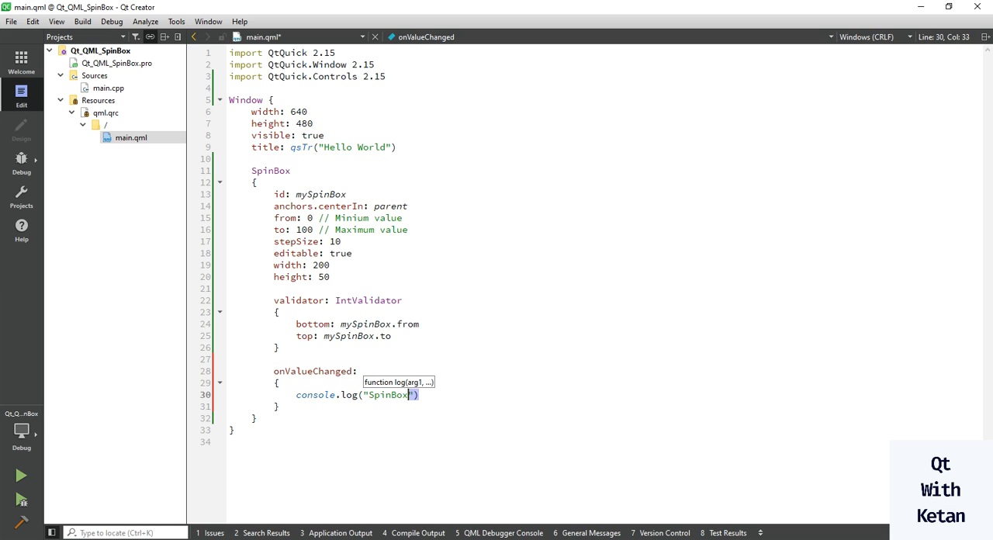
{"action": "type", "text": "Va"}
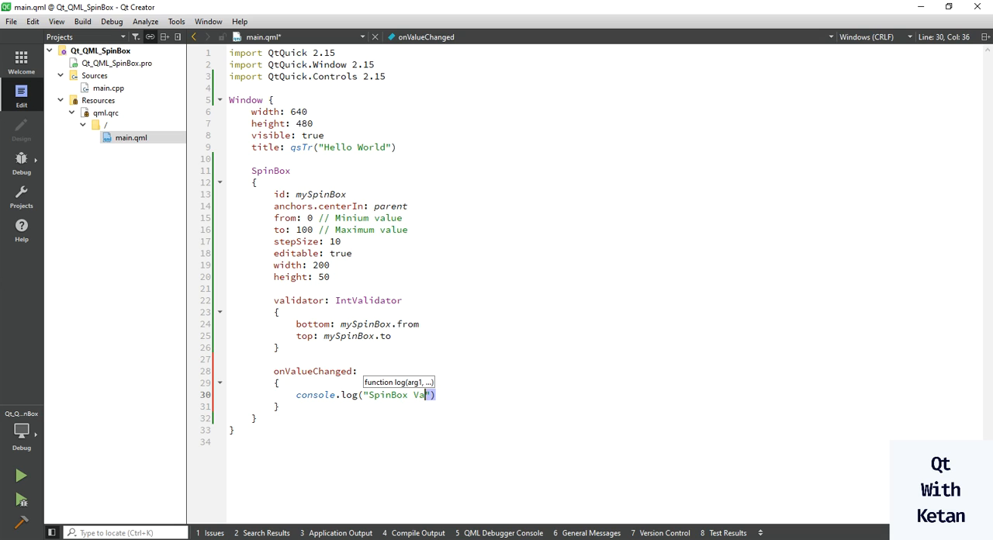
{"action": "type", "text": "lue Is :"}
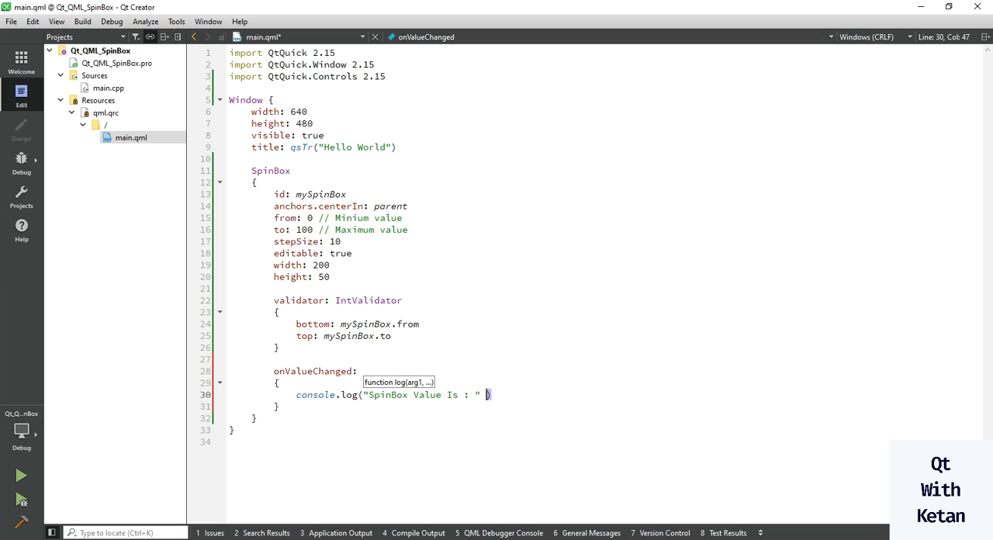
{"action": "type", "text": ","}
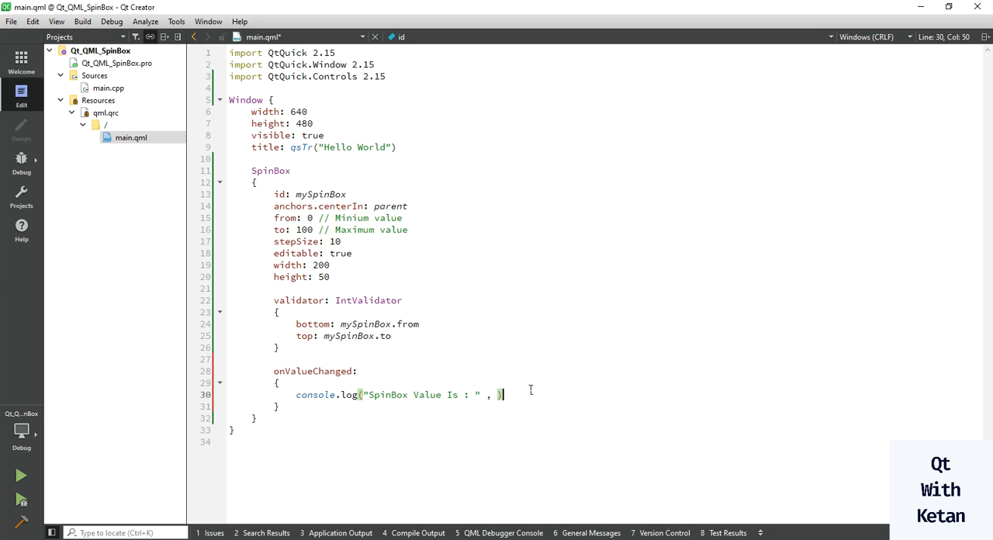
{"action": "type", "text": "mySpinBox.validator"}
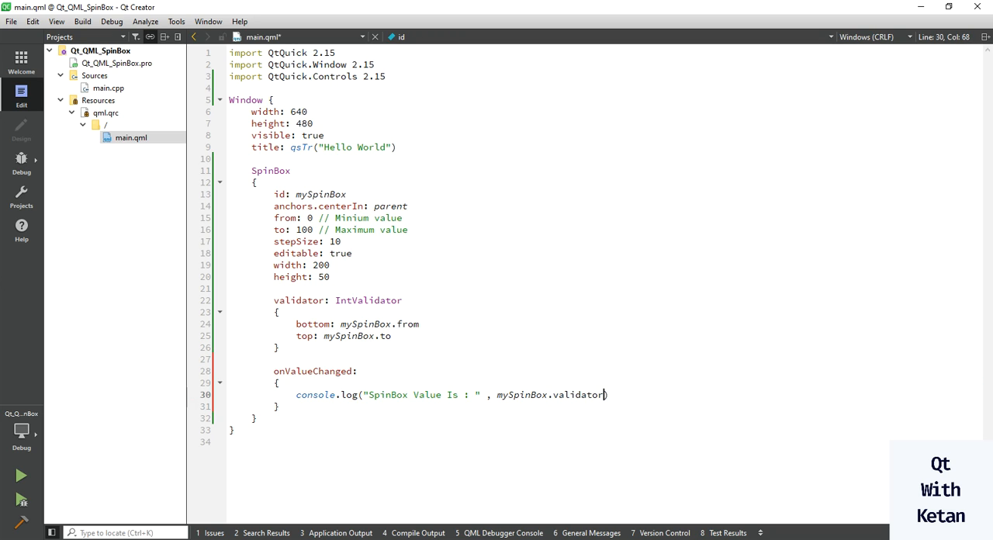
{"action": "type", "text": "value"}
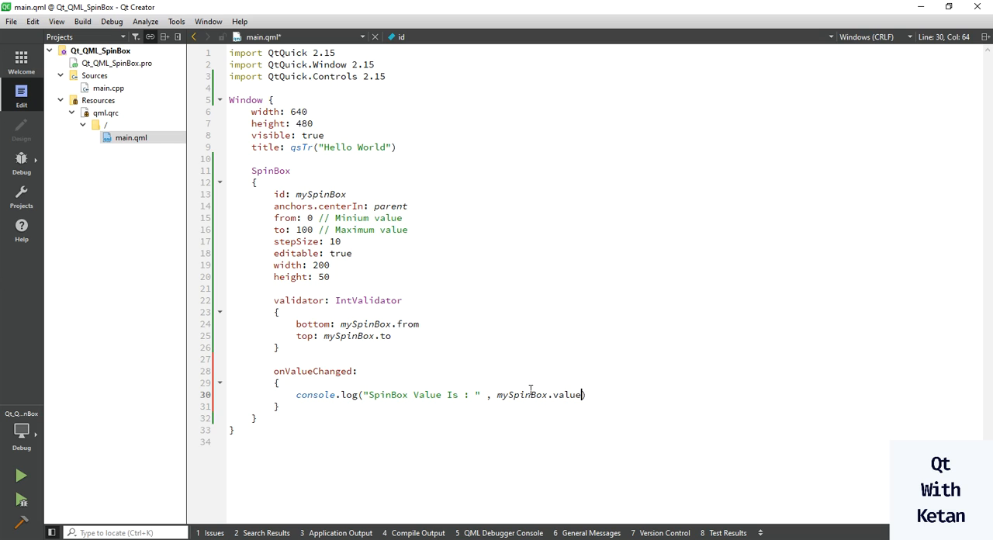
{"action": "left_click", "coordinate": [487, 394]}
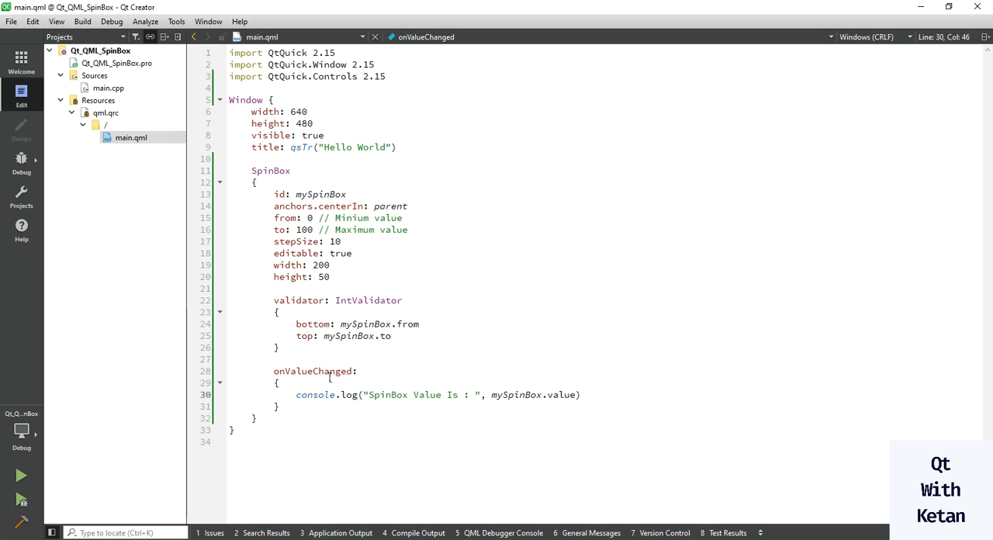
Build and run the application
{"action": "left_click", "coordinate": [22, 475]}
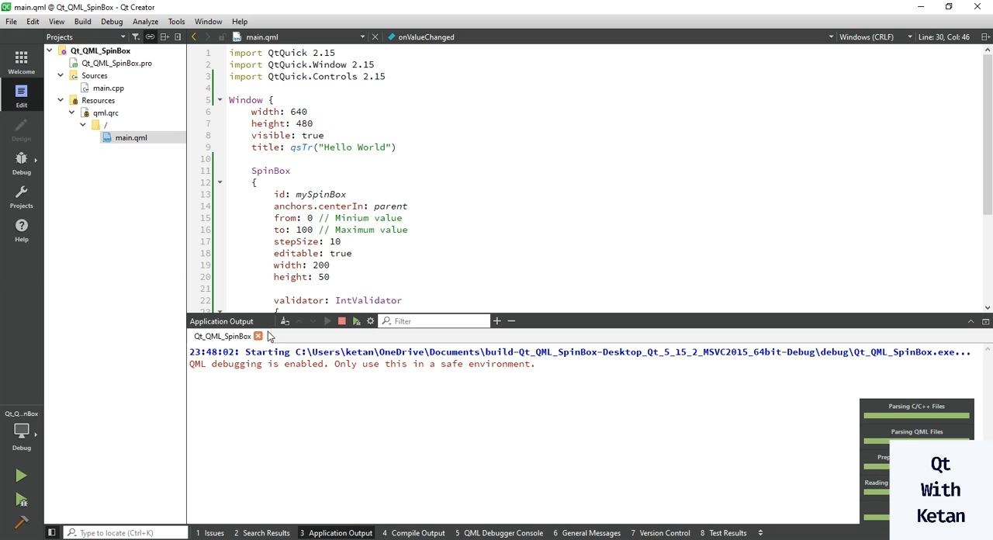
Step the running SpinBox so 'SpinBox Value Is' lines appear in Application Output, then close that output
{"action": "left_click", "coordinate": [546, 270]}
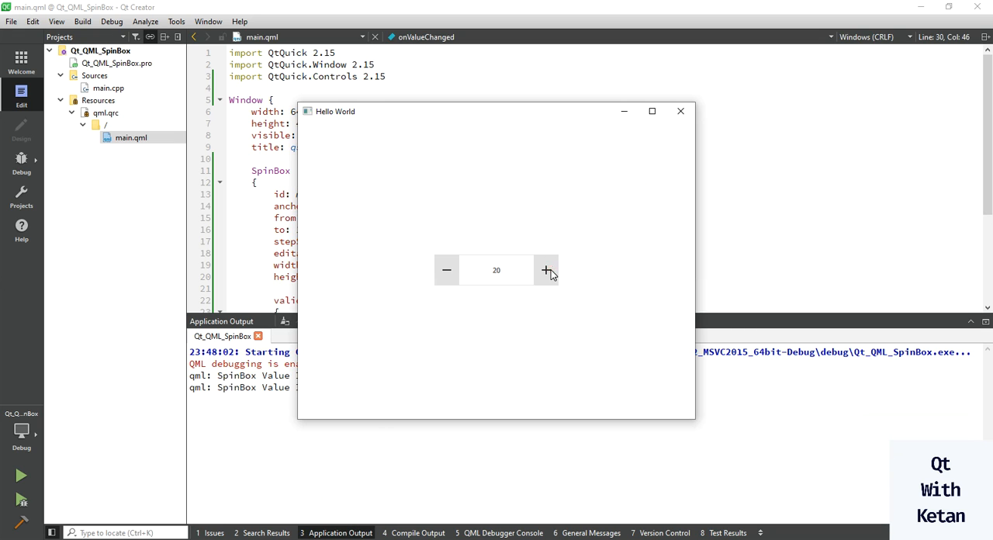
{"action": "left_click", "coordinate": [680, 111]}
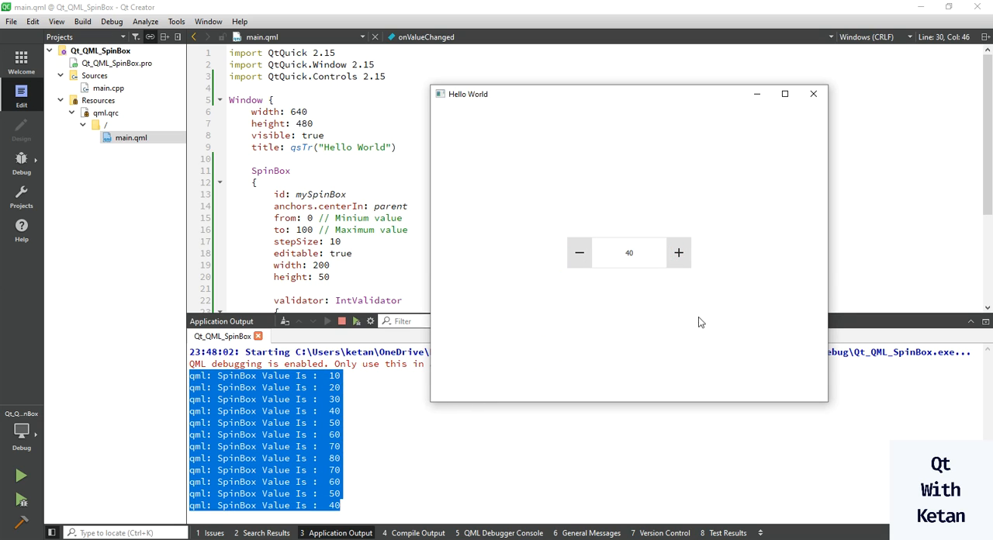
{"action": "left_click", "coordinate": [813, 93]}
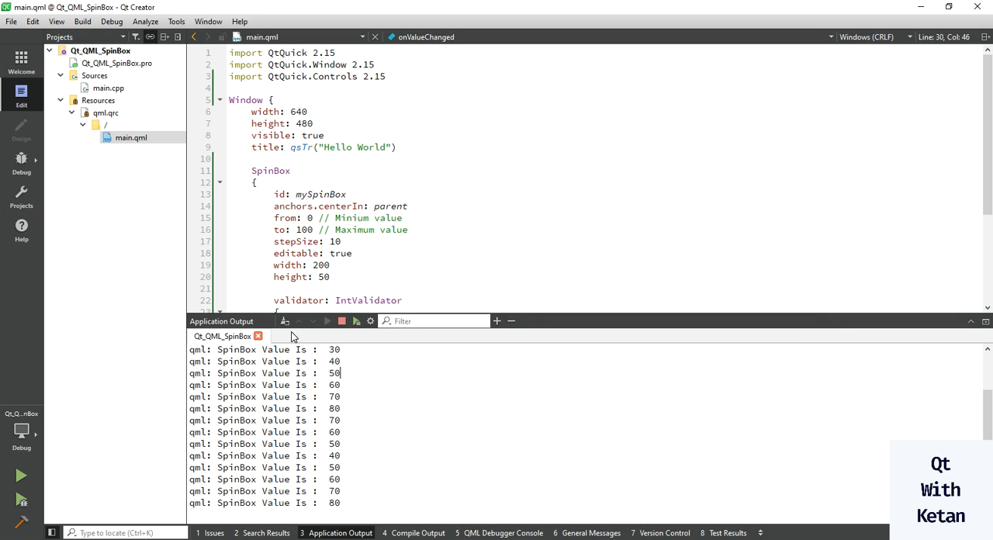
{"action": "left_click", "coordinate": [341, 320]}
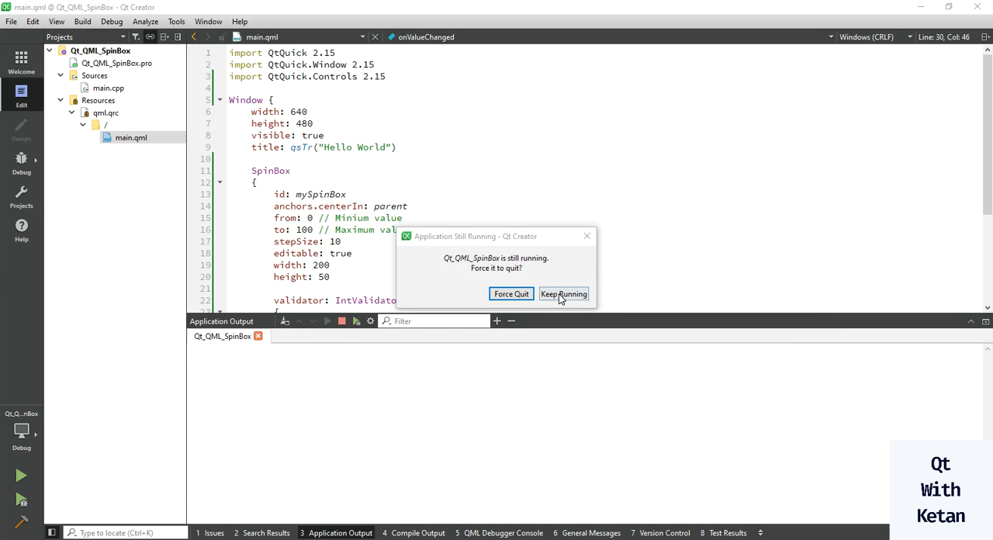
Confirm shutting down the still-running app and return to the validator's bottom: mySpinBox.from line
{"action": "left_click", "coordinate": [564, 294]}
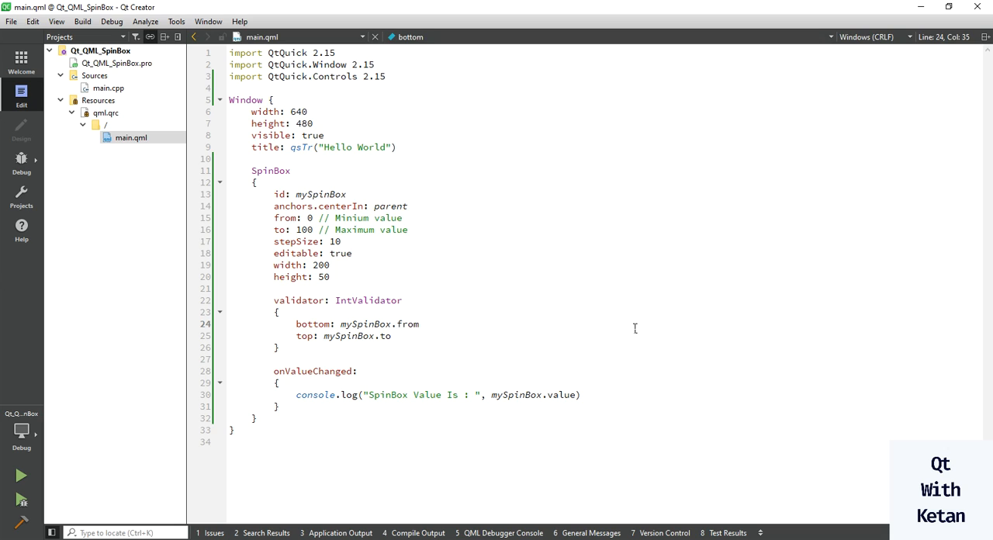
{"action": "left_click", "coordinate": [420, 322]}
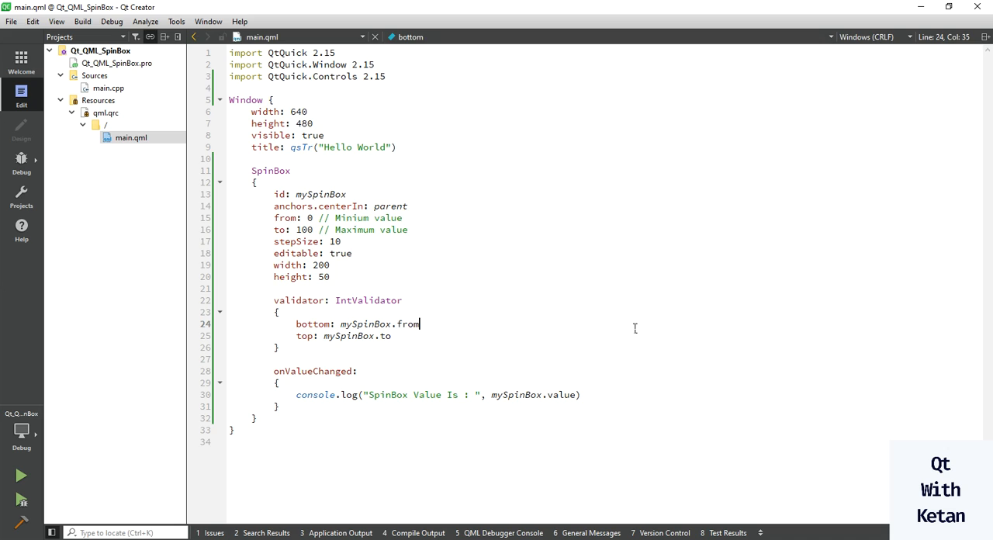